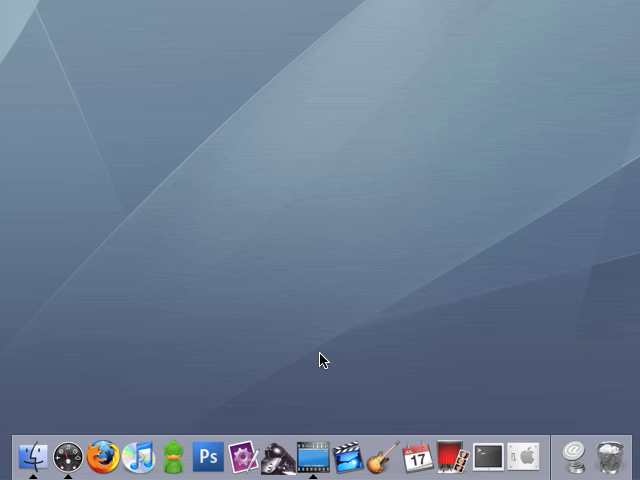
mouse_move(244, 438)
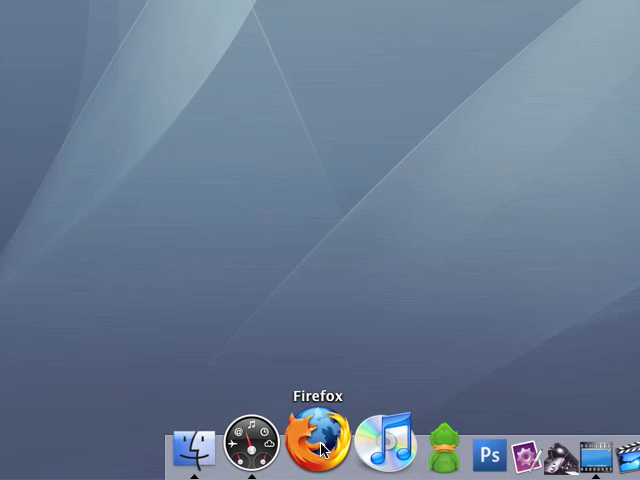
Step: Launch Firefox from the Dock and scroll the iGoogle home page of feeds
left_click(316, 448)
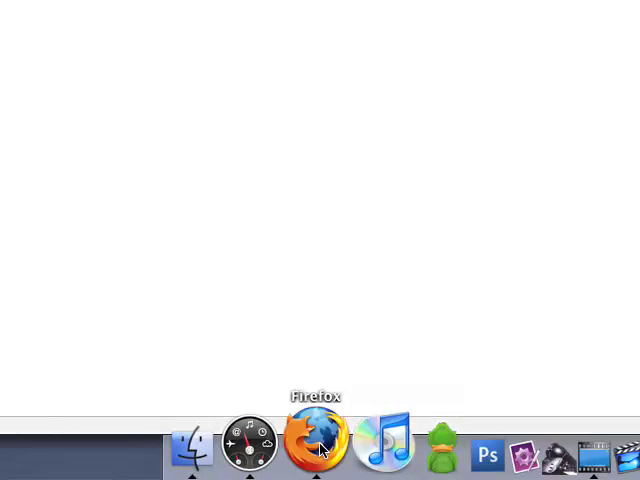
left_click(316, 444)
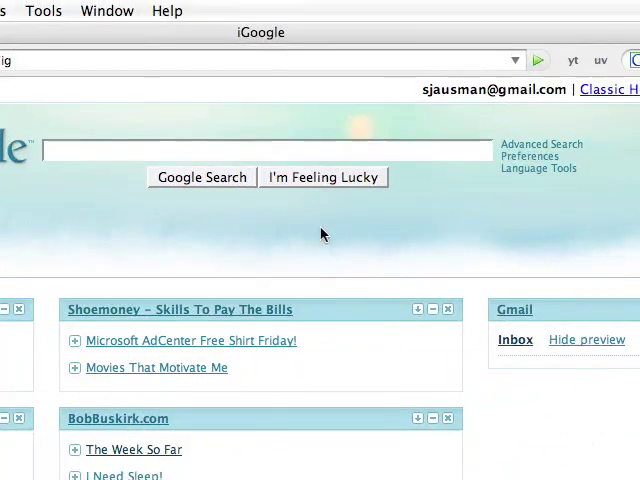
scroll("down", 3)
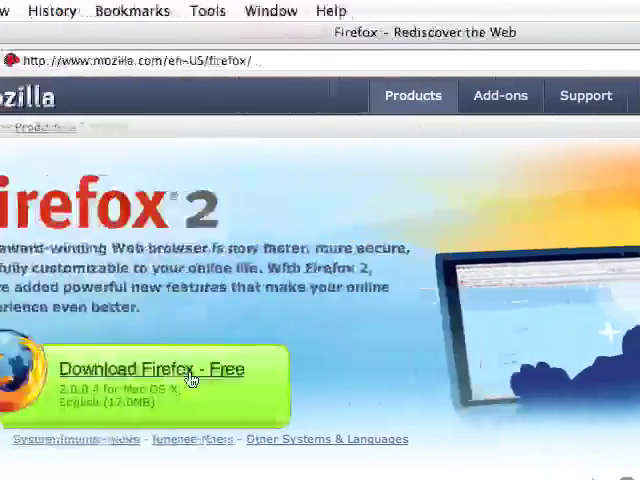
Step: Go to the Mozilla Add-ons section and show the Recommended Add-ons list
scroll("down", 3)
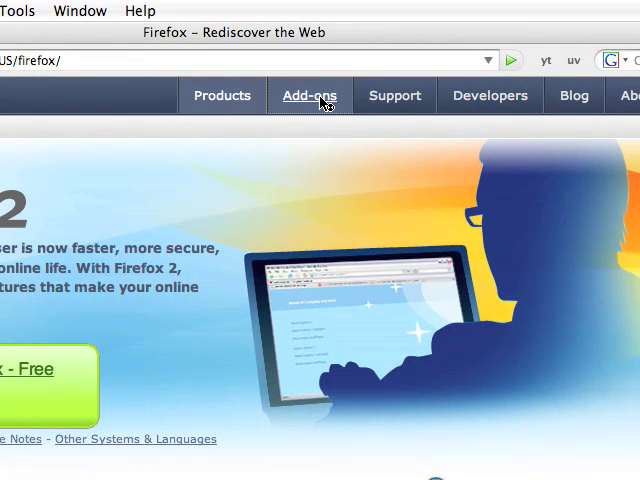
left_click(308, 96)
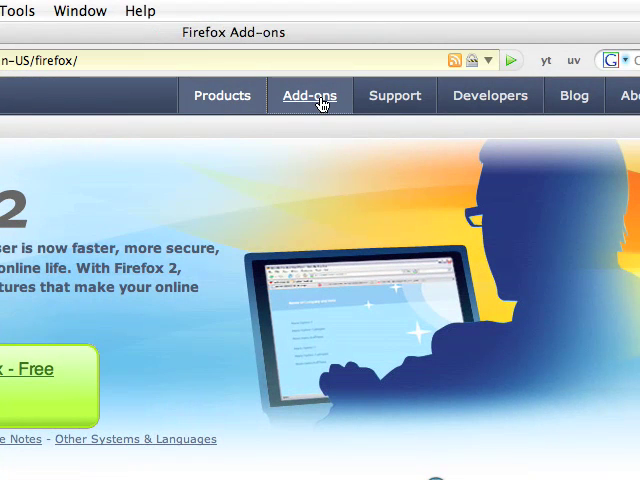
left_click(310, 96)
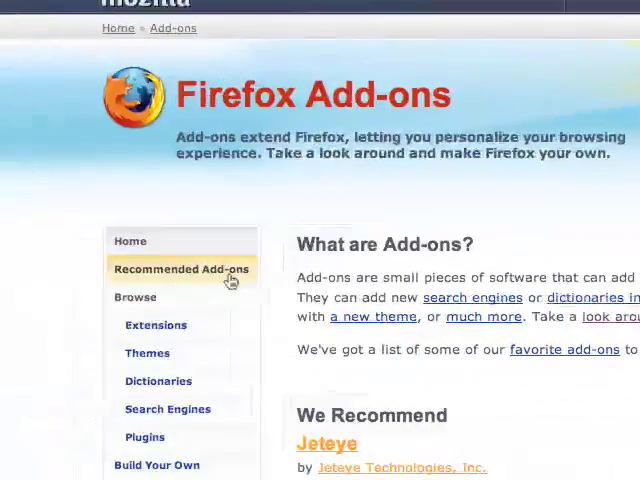
left_click(180, 268)
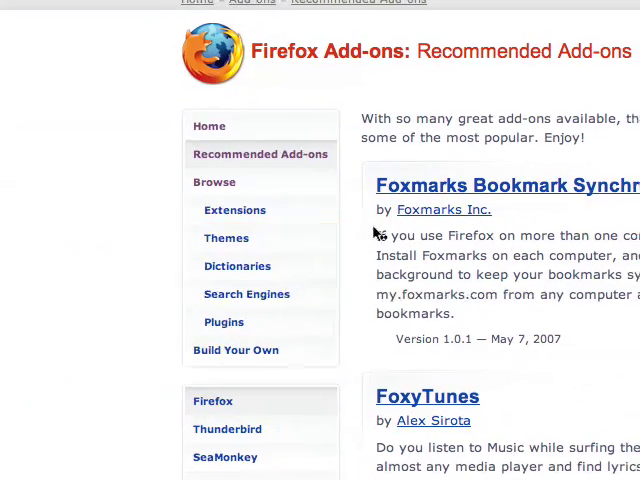
Step: Scroll through the recommended add-ons, then move to the Themes listing
scroll("down", 3)
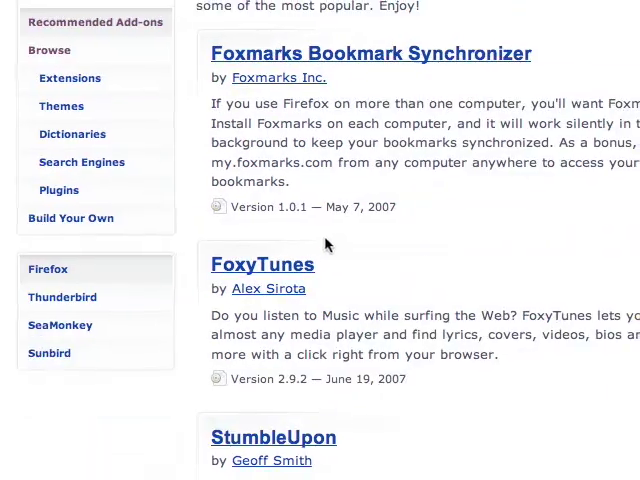
scroll("down", 3)
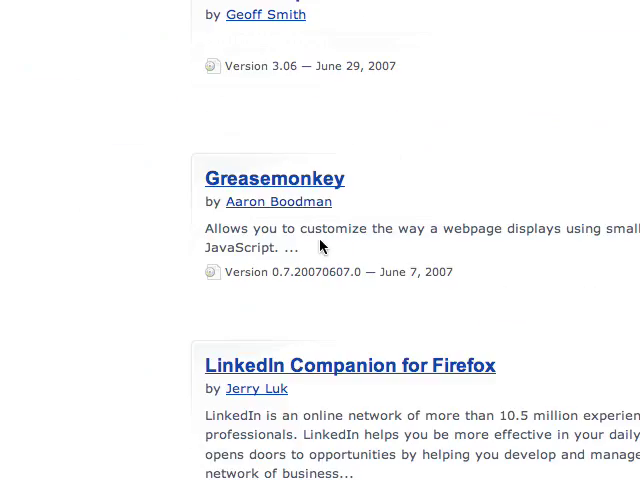
scroll("down", 3)
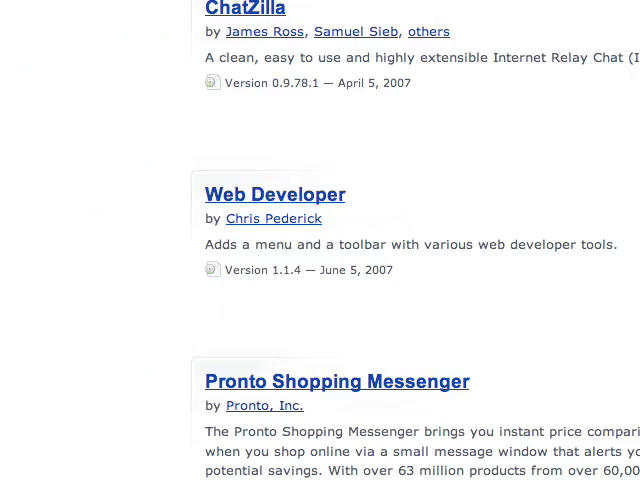
scroll("down", 3)
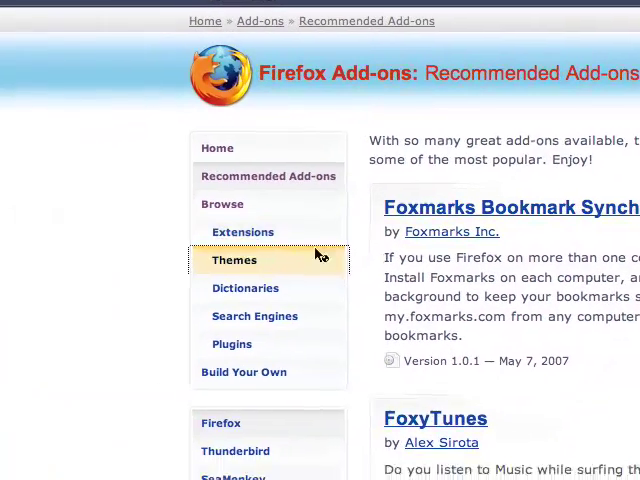
left_click(234, 260)
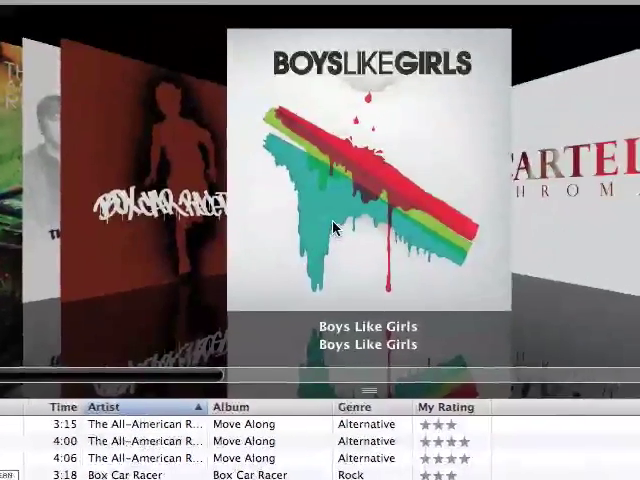
Step: Bring the Boys Like Girls album forward in Cover Flow and show the Recently Added playlist
left_click(330, 230)
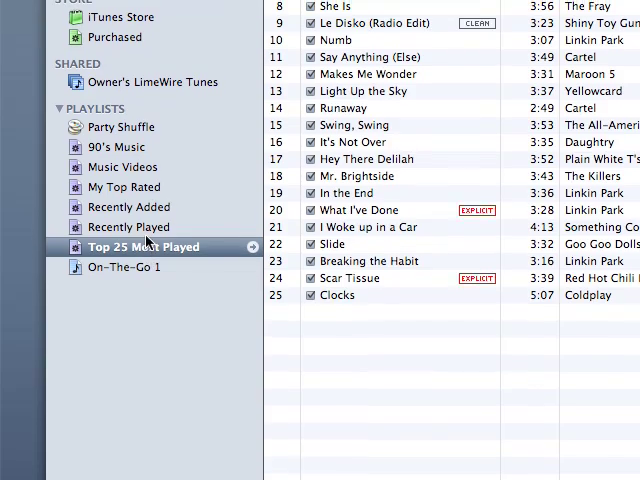
left_click(128, 232)
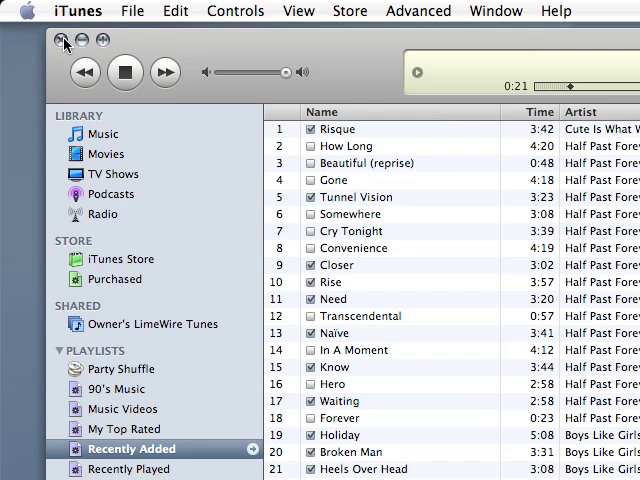
right_click(338, 444)
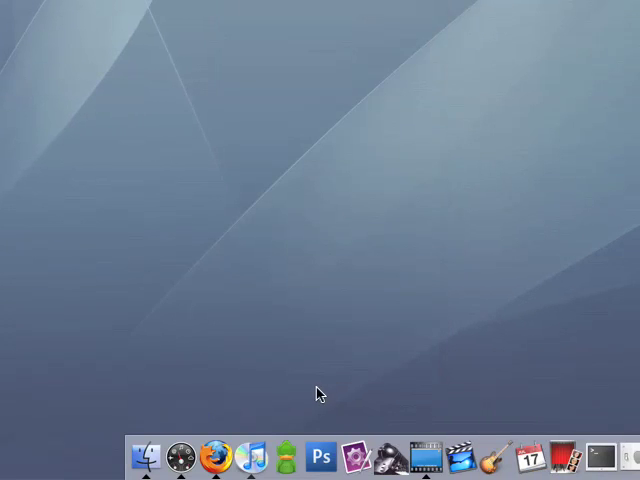
mouse_move(310, 440)
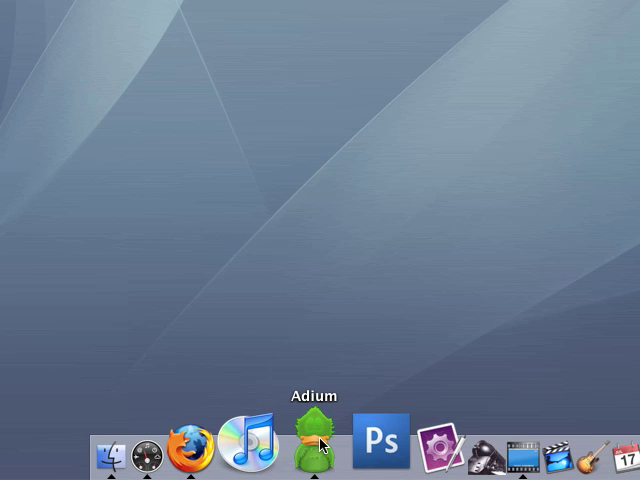
Step: Launch Adium, start a chat with the listed buddy, and return to Firefox
left_click(312, 444)
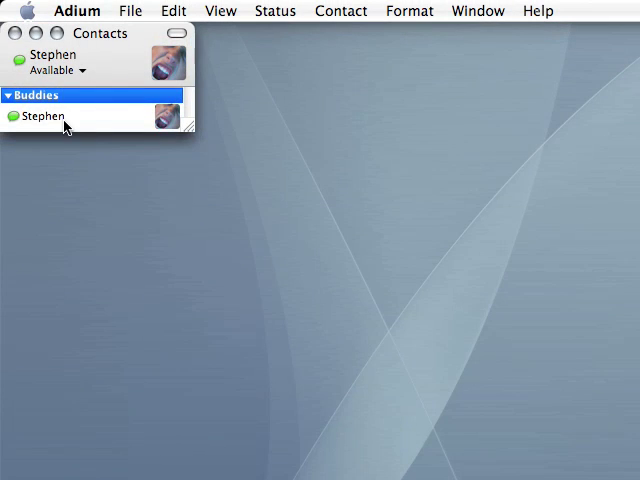
double_click(42, 116)
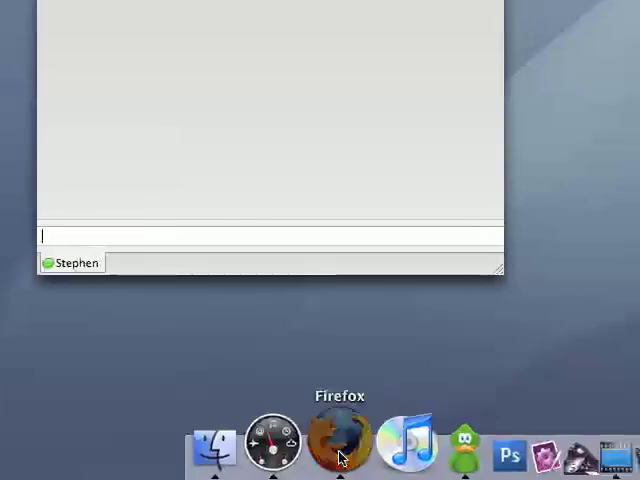
left_click(338, 440)
type("http://www.ad")
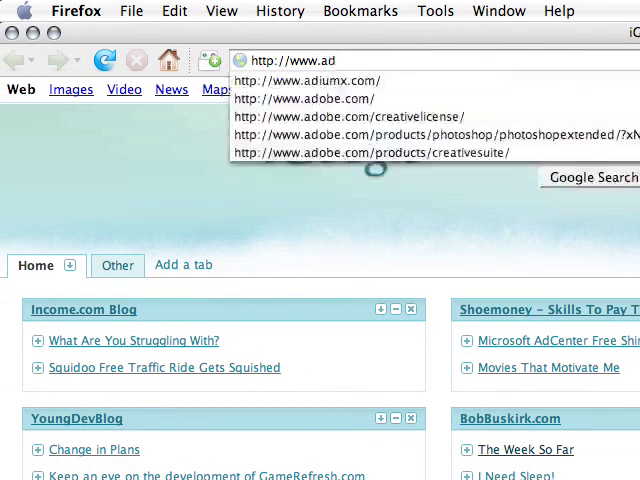
left_click(316, 80)
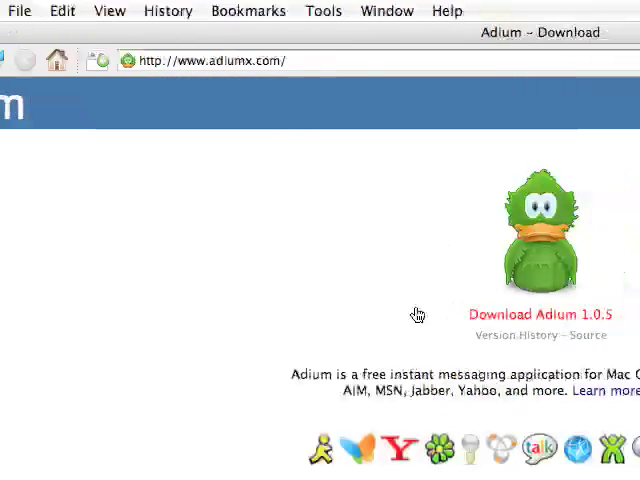
scroll("down", 3)
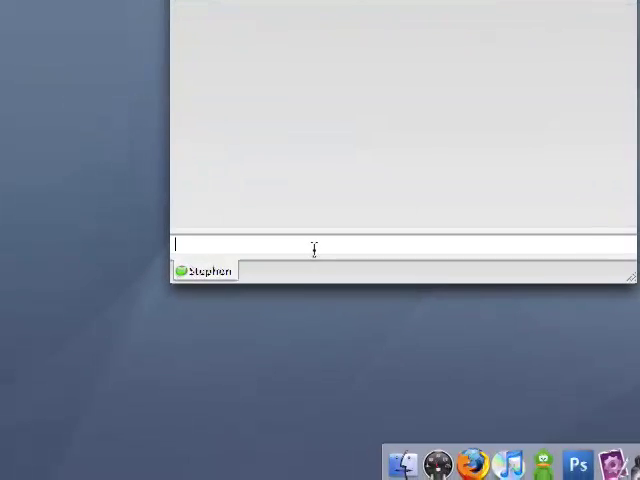
Step: Send the message 'hello self' in the Adium chat with Stephen
type("hello se")
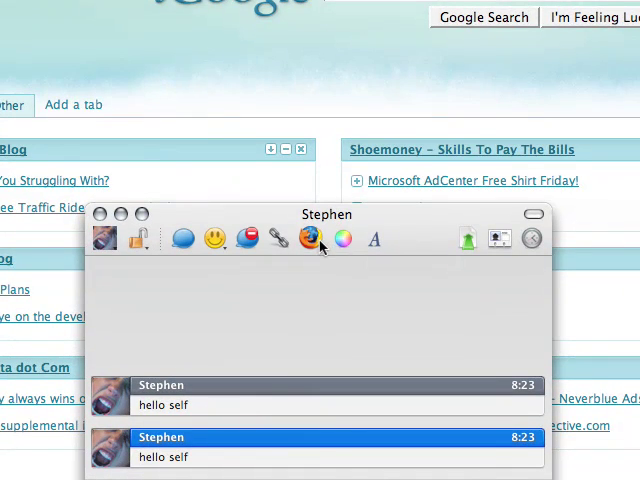
mouse_move(312, 244)
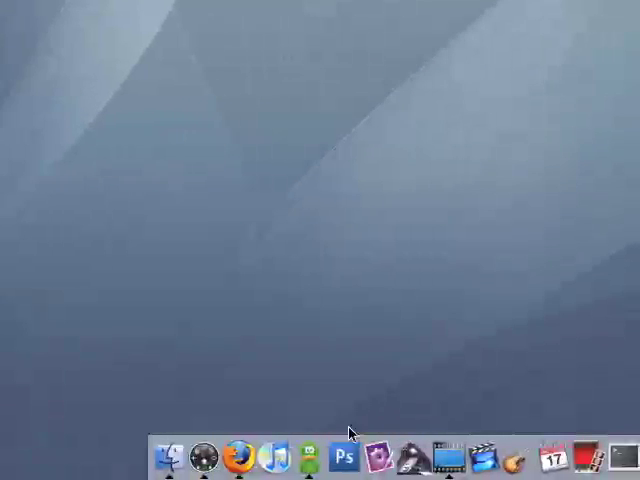
mouse_move(316, 444)
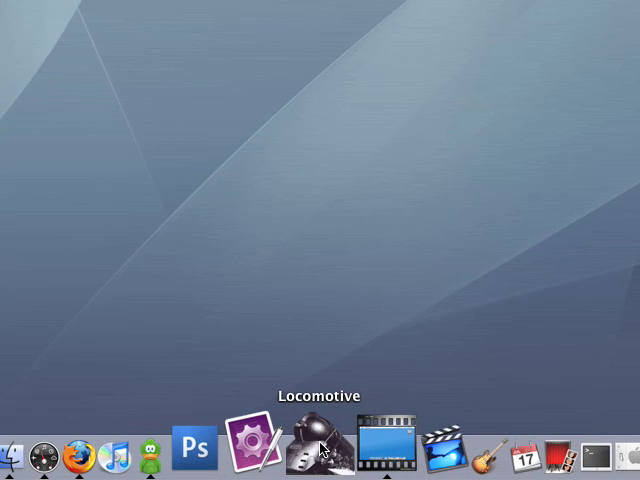
mouse_move(320, 444)
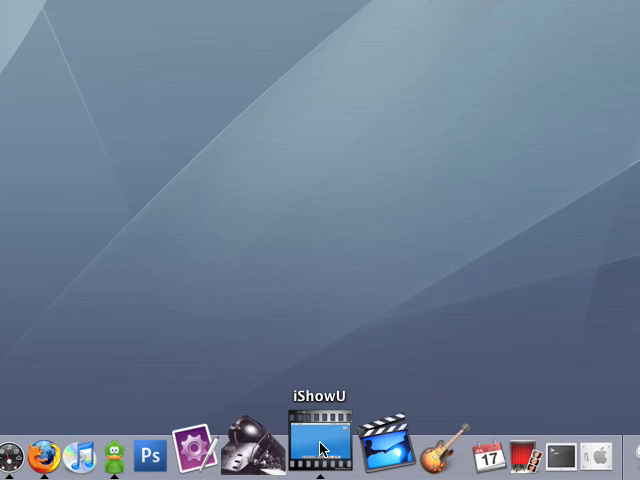
left_click(314, 444)
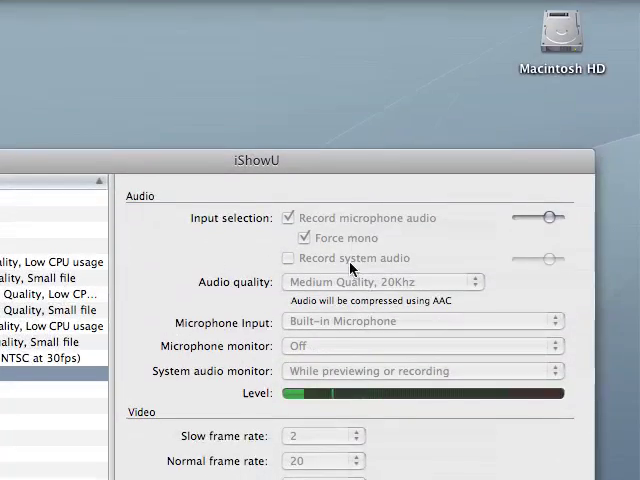
scroll("down", 3)
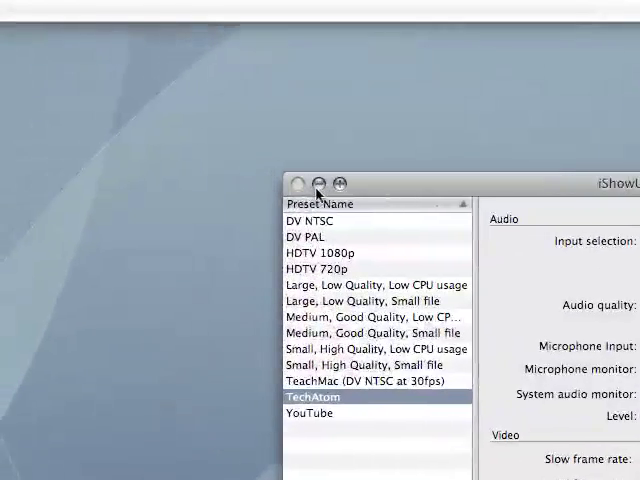
right_click(318, 450)
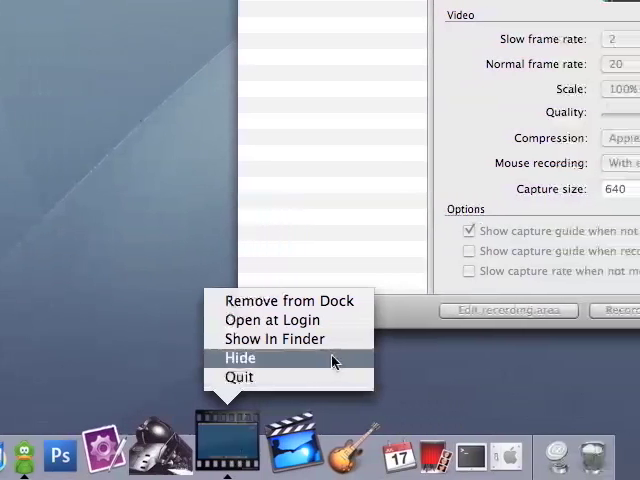
left_click(240, 356)
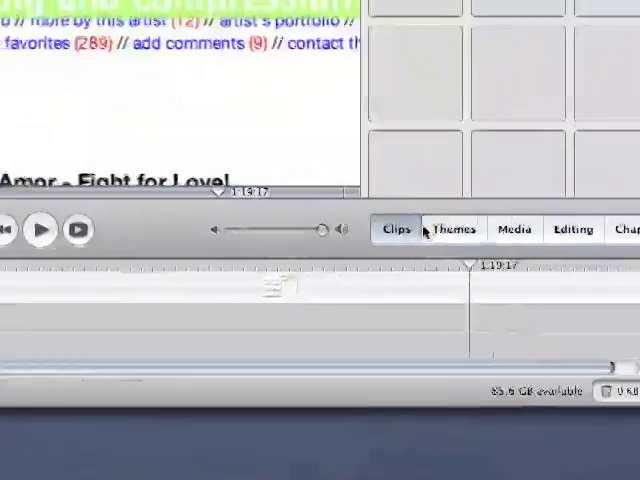
Step: Show the Themes pane, move to Editing titles, and pick a title style for the Macbook Pro Review title
left_click(454, 228)
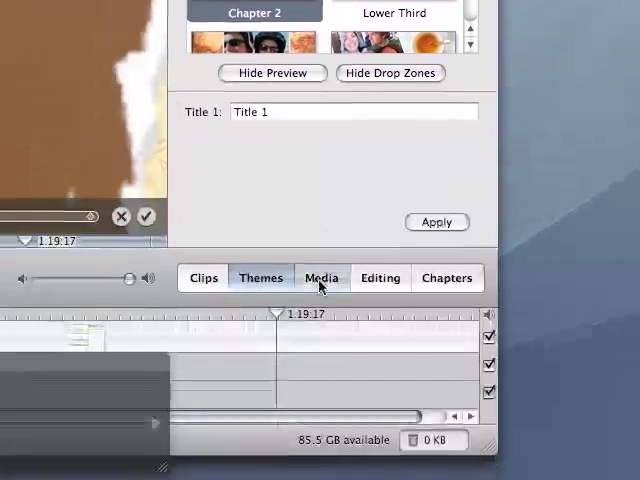
left_click(320, 276)
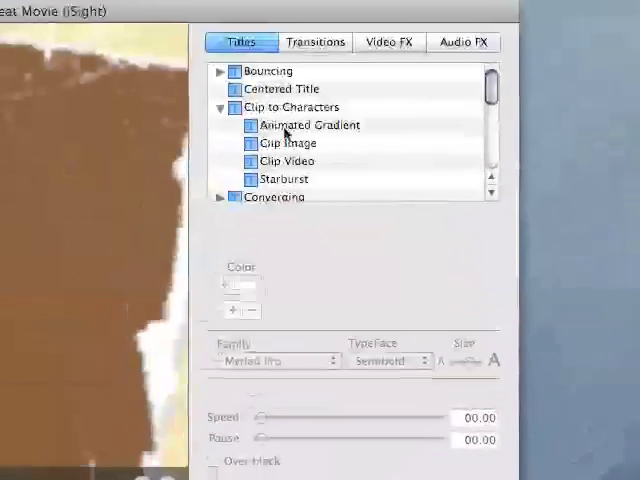
mouse_move(320, 144)
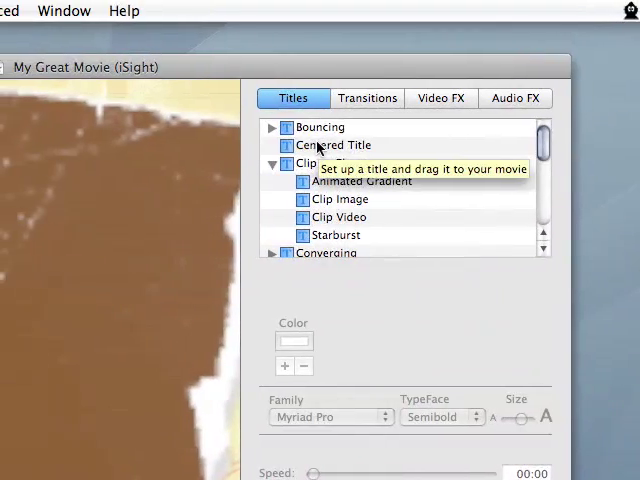
left_click(332, 144)
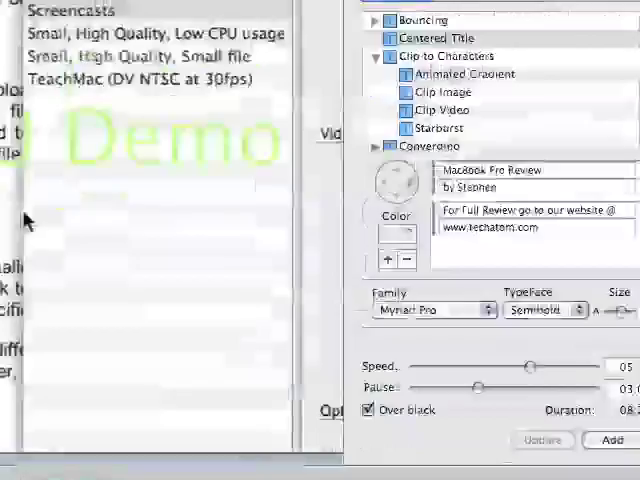
Step: Preview the Circle Opening transition and Flash video effect, then browse the Audio FX list
left_click(322, 98)
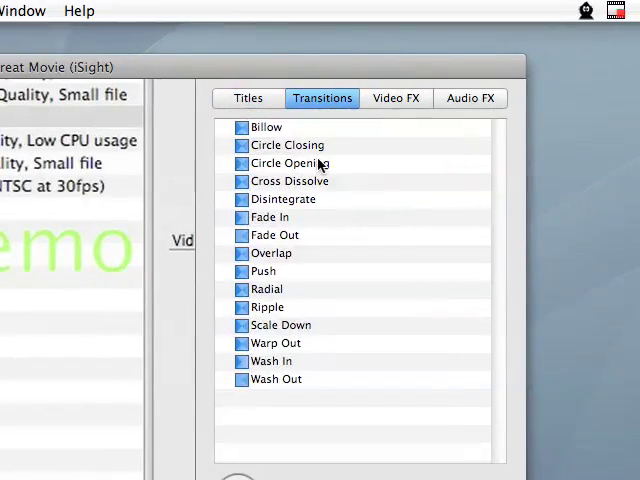
left_click(296, 164)
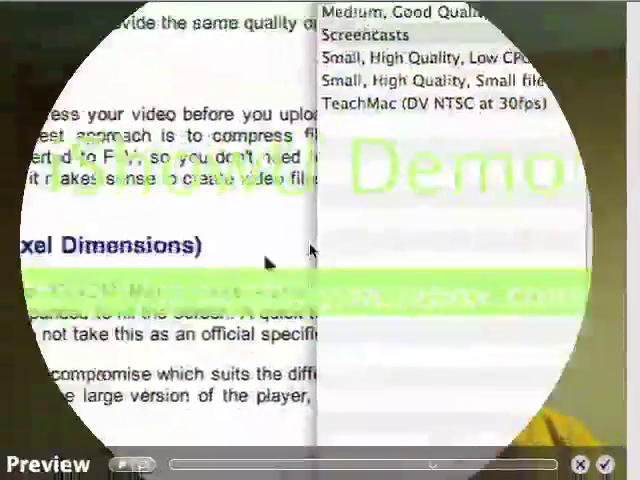
left_click(512, 100)
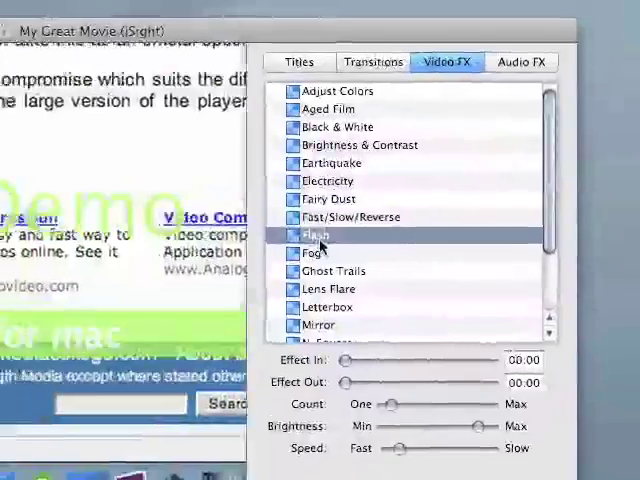
left_click(384, 244)
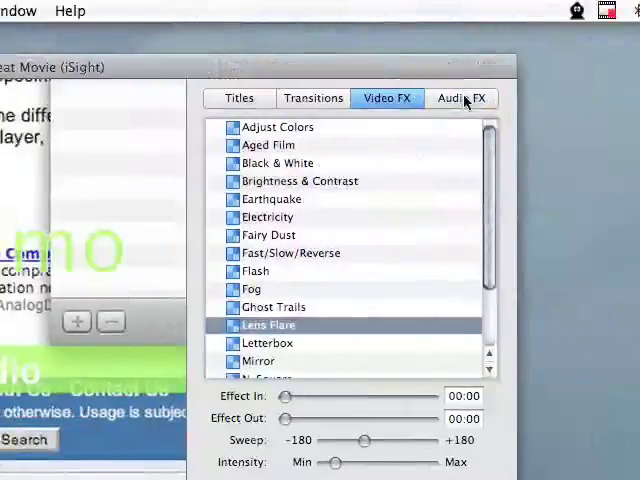
left_click(468, 98)
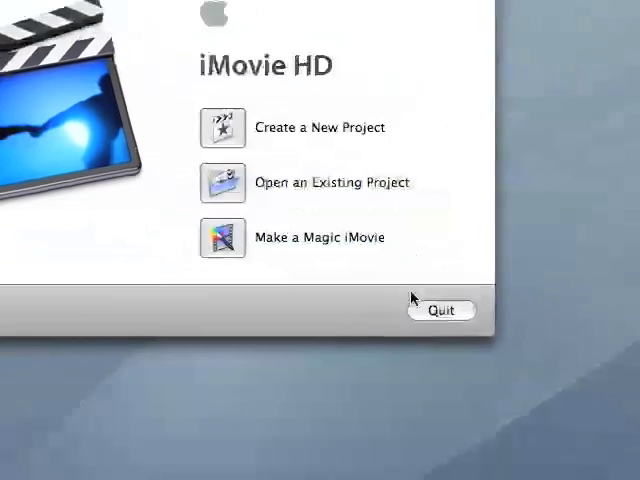
Step: Quit iMovie HD, launch GarageBand, and set the track instrument to Drum Kits > Dance Kit
left_click(440, 310)
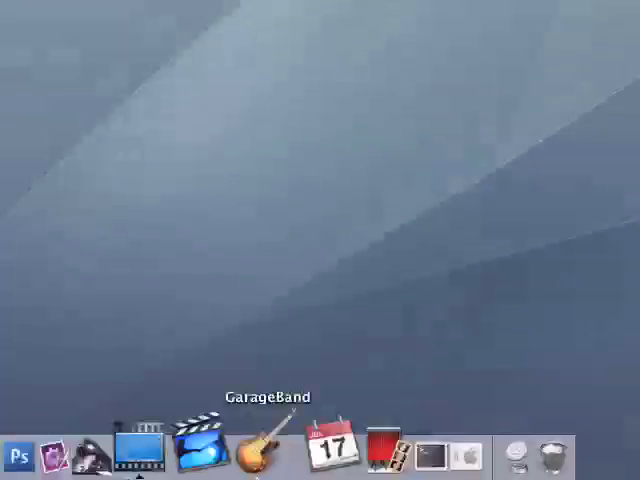
left_click(264, 452)
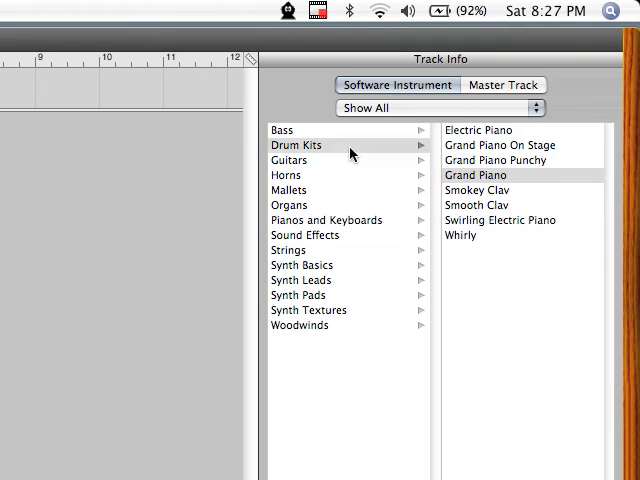
left_click(296, 144)
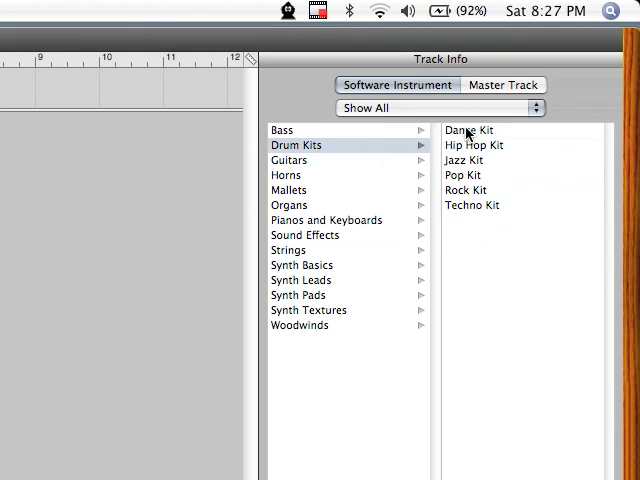
left_click(468, 130)
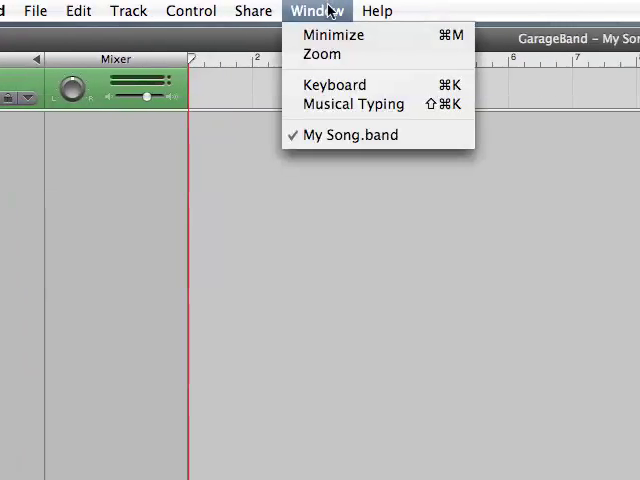
mouse_move(348, 104)
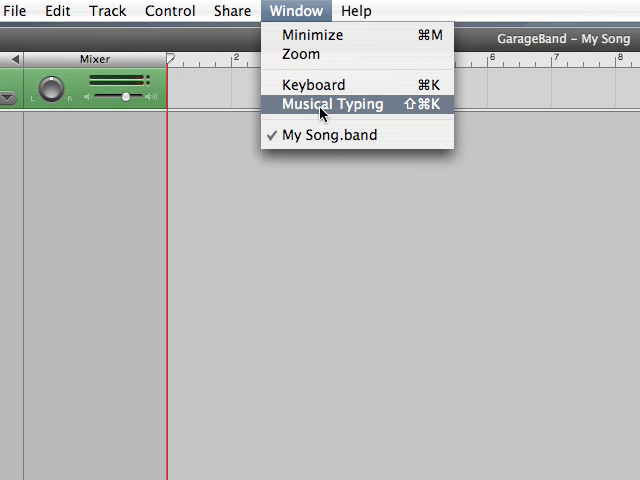
Step: Bring up Musical Typing and record a drum pass played from the keyboard, then stop recording
left_click(328, 104)
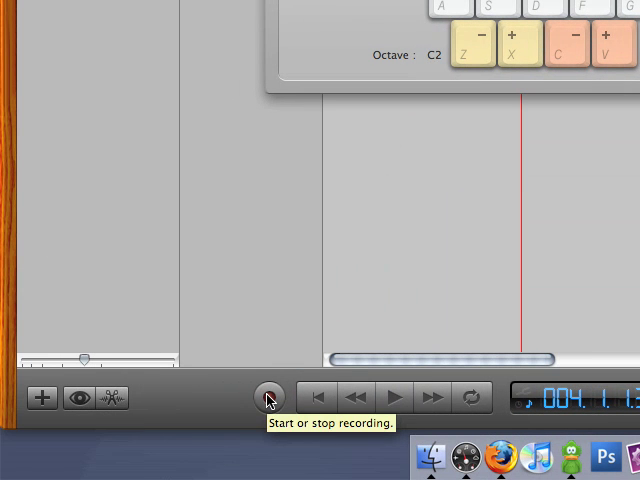
left_click(268, 396)
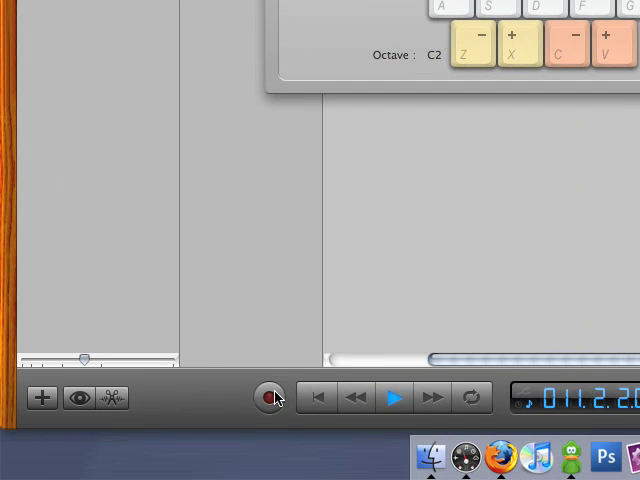
left_click(392, 396)
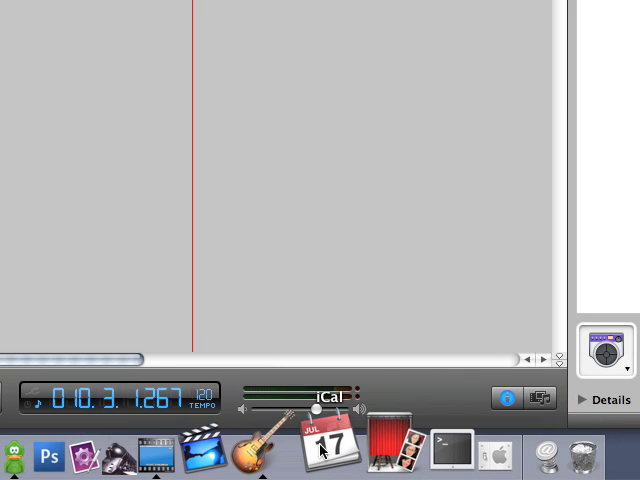
mouse_move(320, 456)
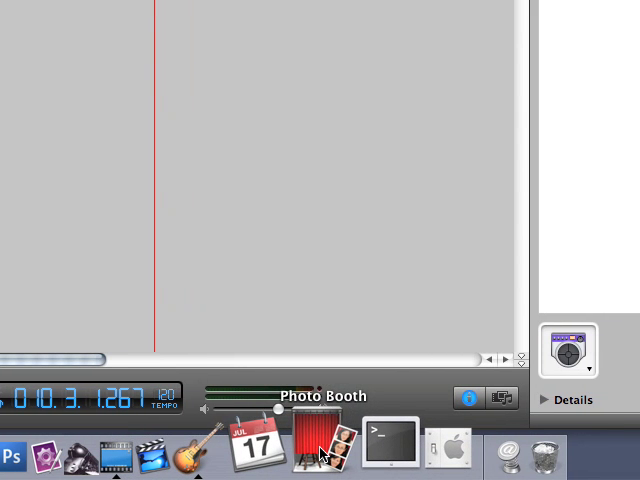
Step: Launch Photo Booth, browse its Effects, and capture one webcam snapshot into the photo strip
left_click(314, 450)
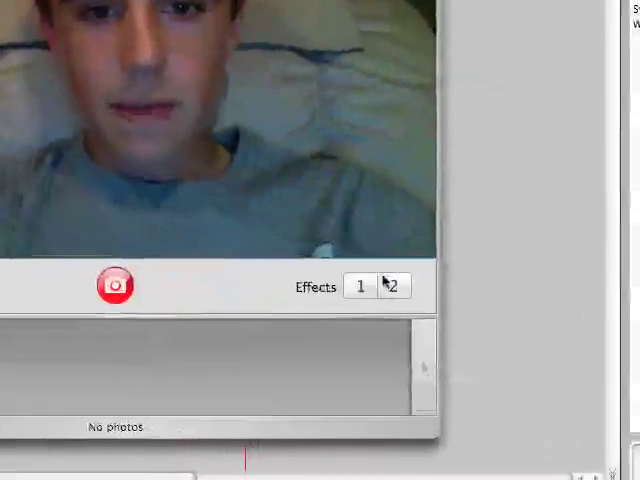
left_click(392, 286)
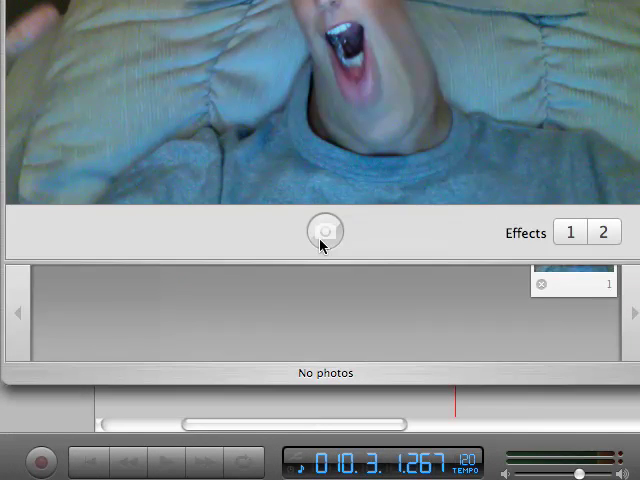
left_click(324, 232)
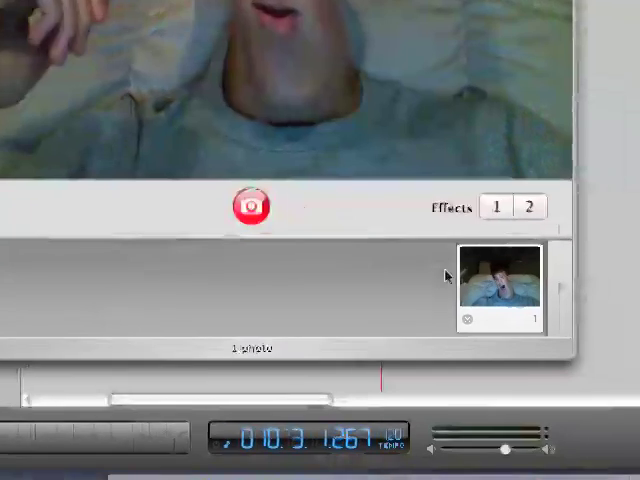